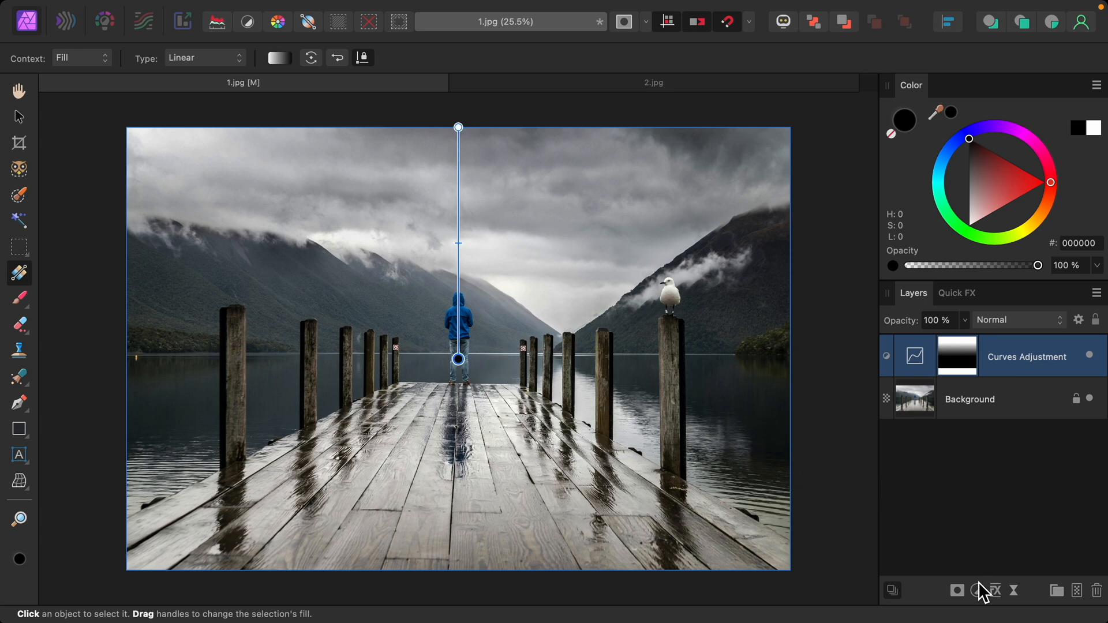
Add a new Curves adjustment layer to the pier photo from the Adjustments menu
click(979, 590)
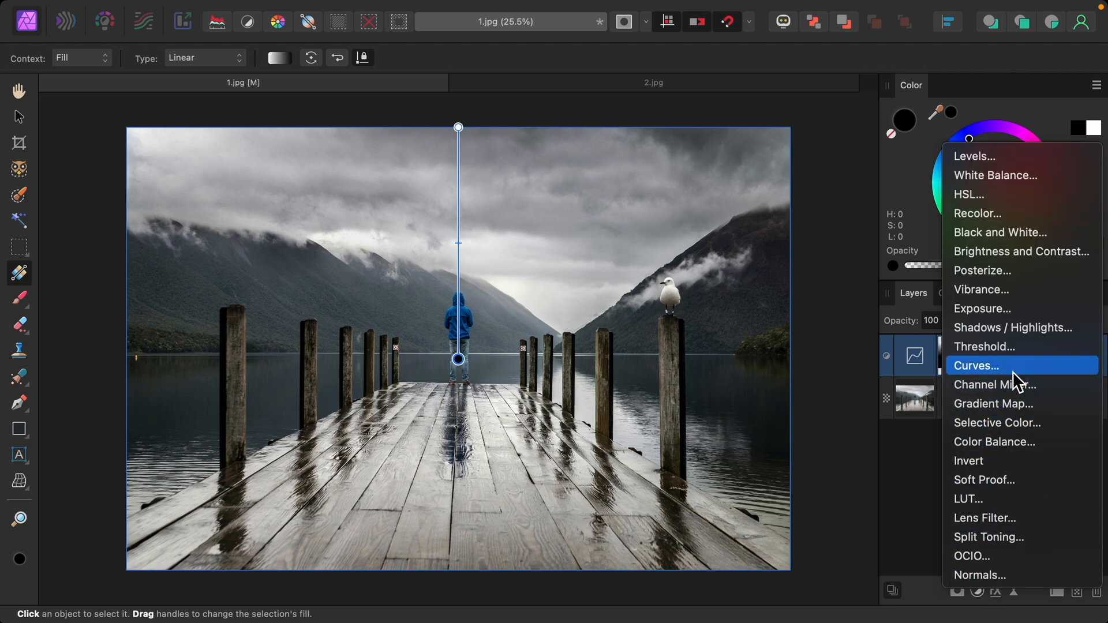
click(976, 366)
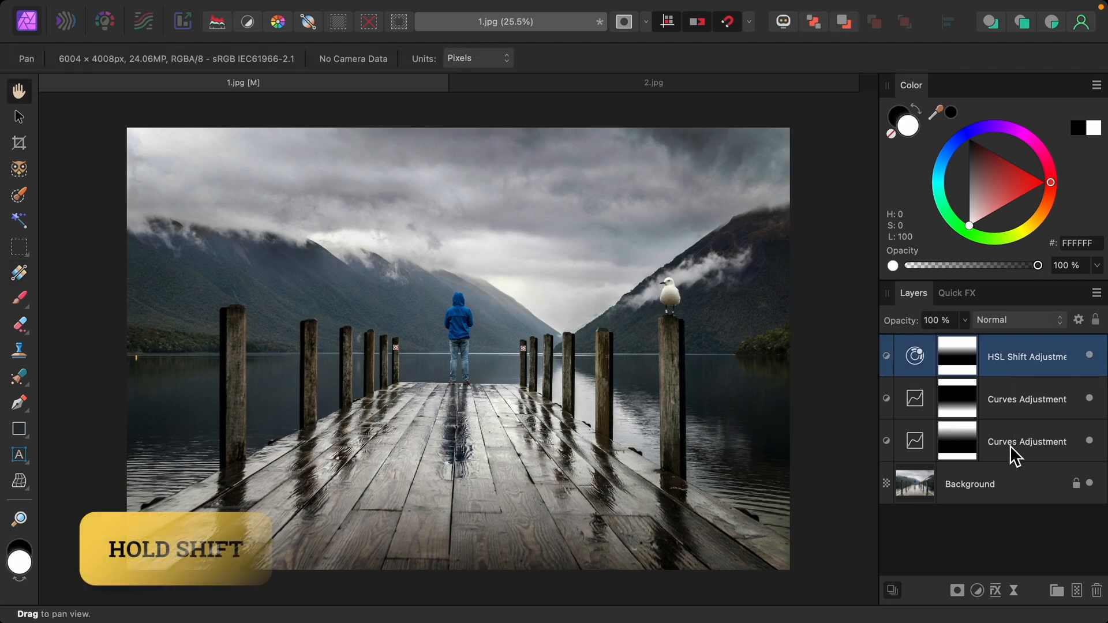
Shift-select down to the lowest Curves layer, selecting HSL Shift and both Curves adjustments
click(1028, 442)
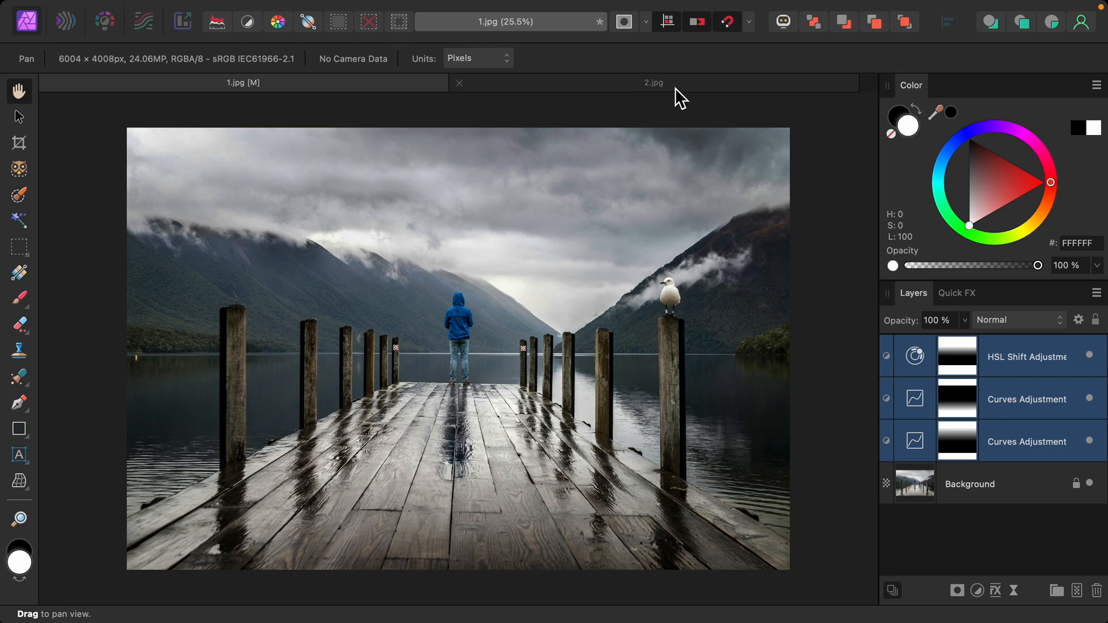
click(653, 82)
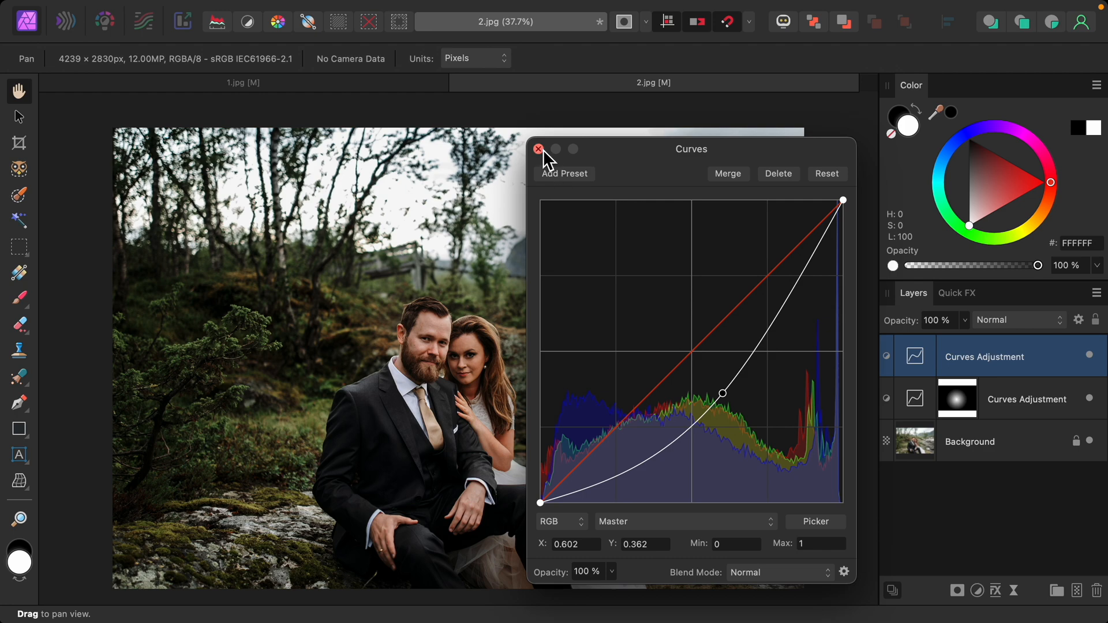
Close the Curves settings after pulling the curve down to darken the wedding photo
click(539, 149)
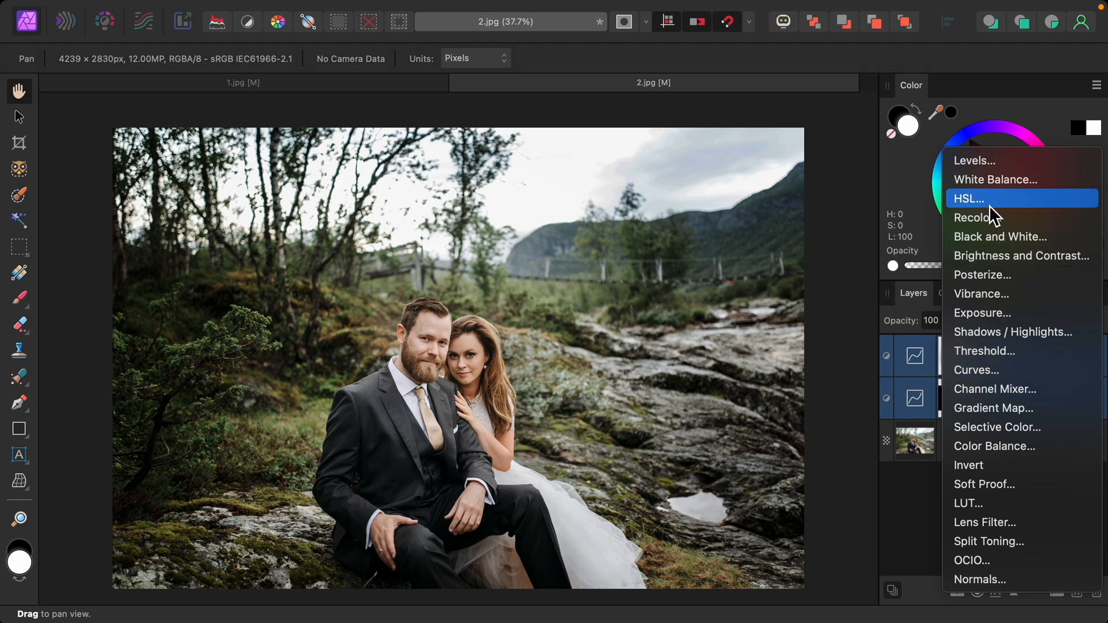
Add an HSL Shift adjustment layer above the two Curves layers
click(967, 198)
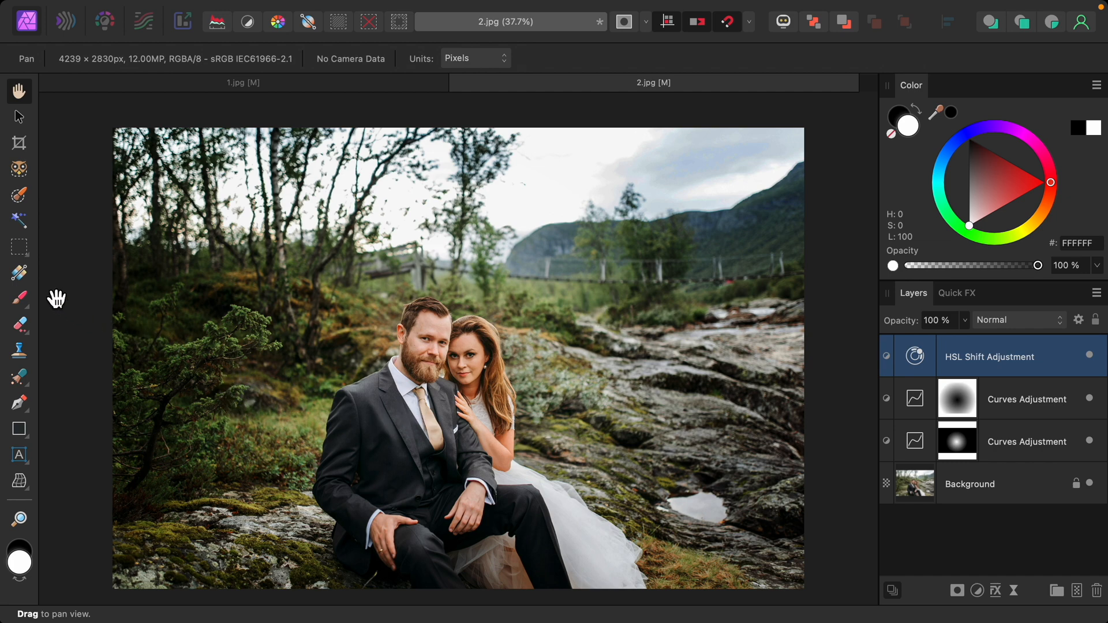